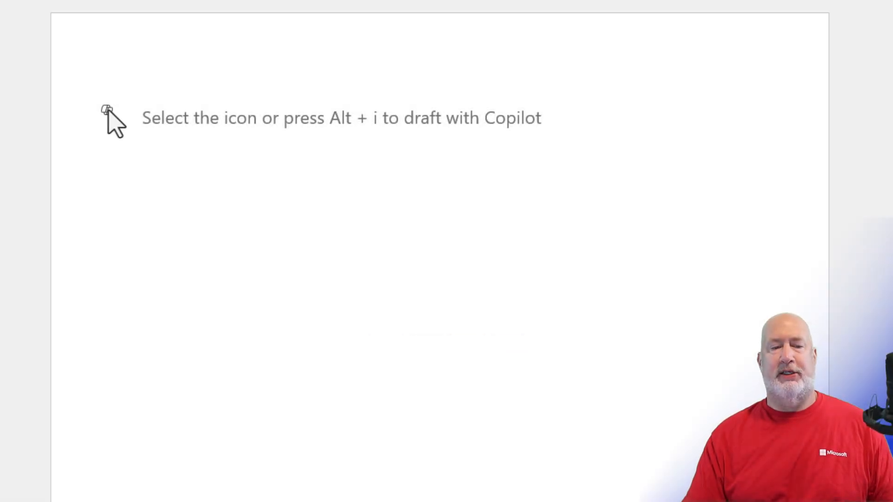
# Open the Draft with Copilot prompt on the blank document.
pyautogui.click(107, 117)
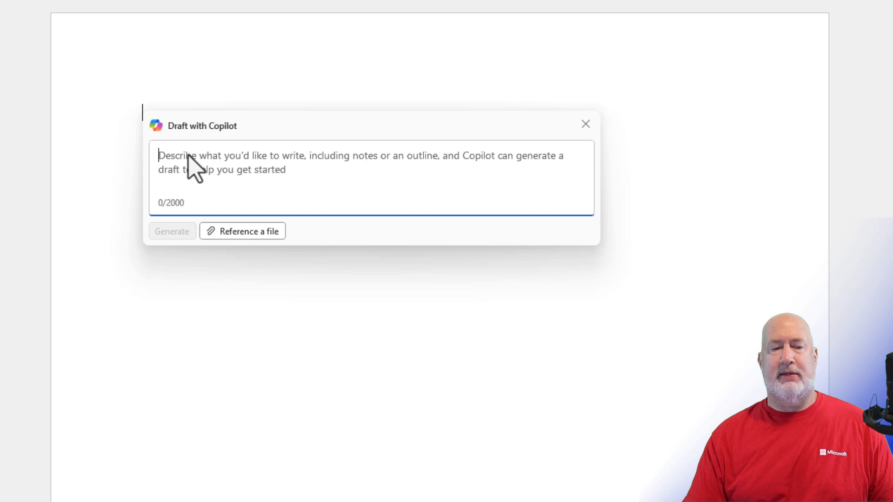
pyautogui.moveTo(215, 174)
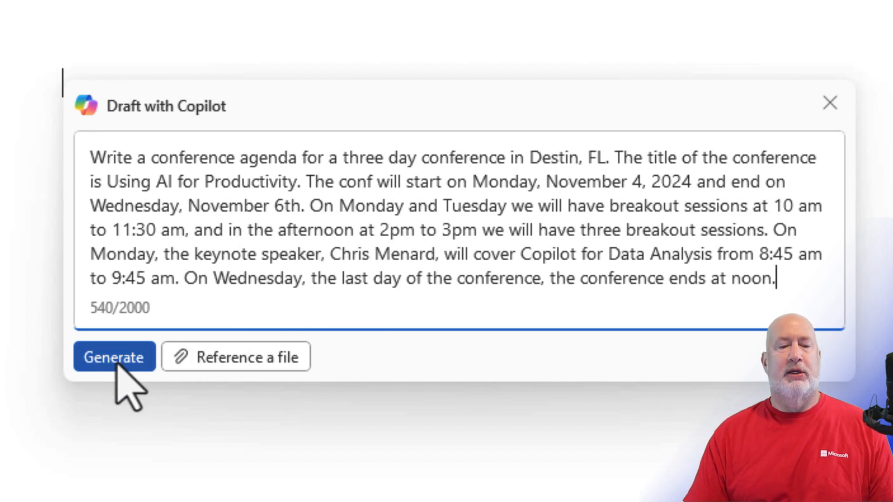
# Generate the conference agenda draft and review the Monday and Tuesday sessions.
pyautogui.click(113, 357)
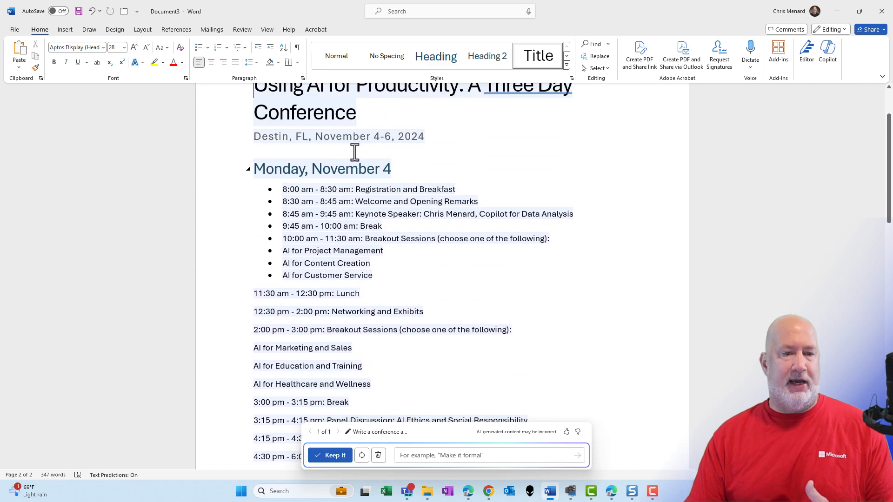
pyautogui.click(342, 168)
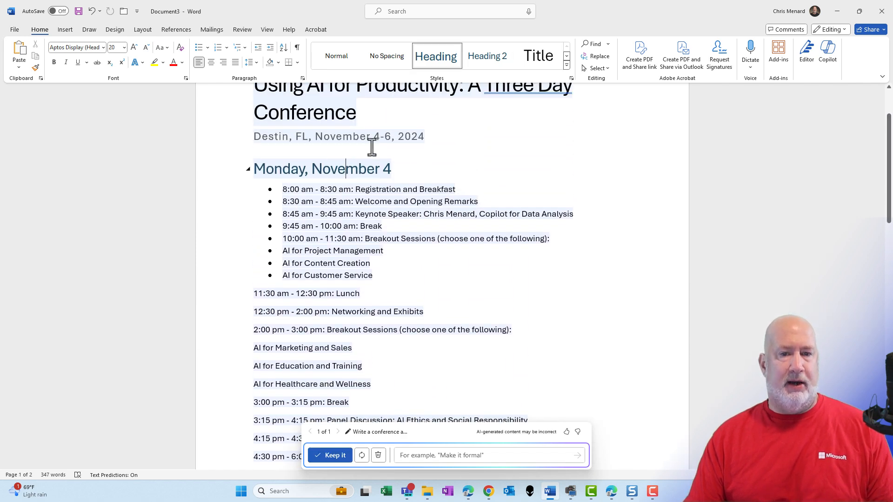
pyautogui.scroll(-3)
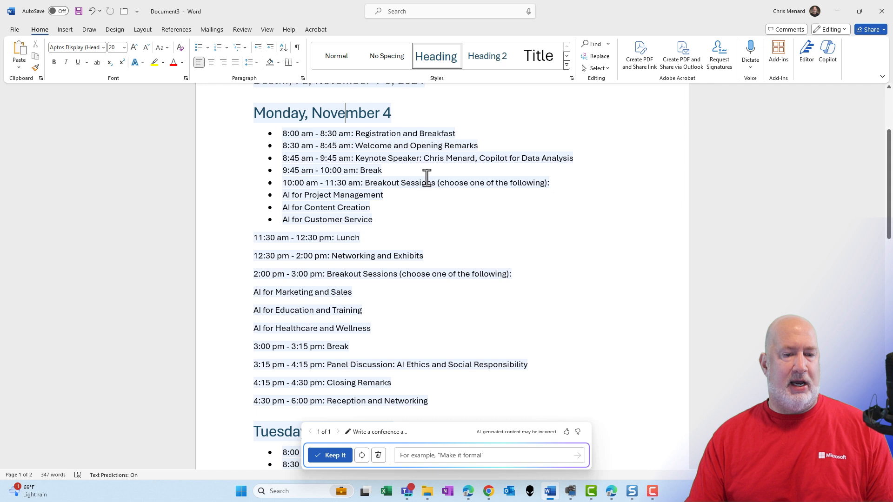
pyautogui.scroll(-3)
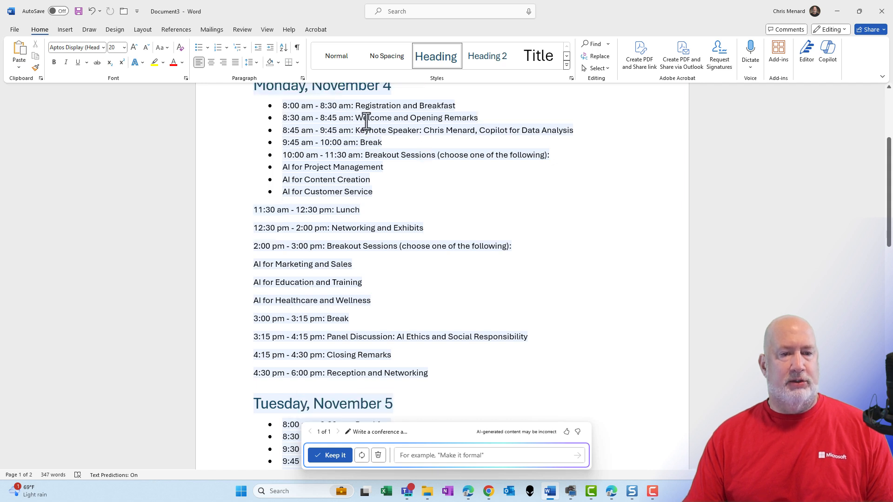
pyautogui.moveTo(534, 134)
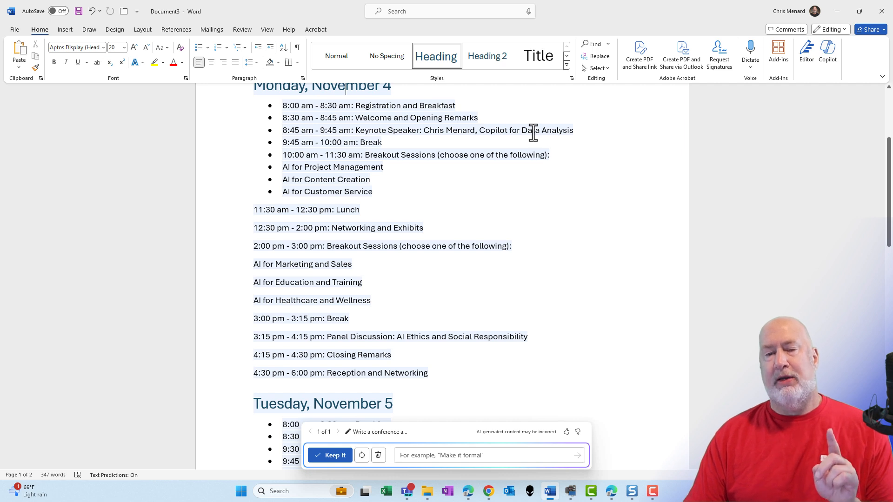
pyautogui.moveTo(330, 159)
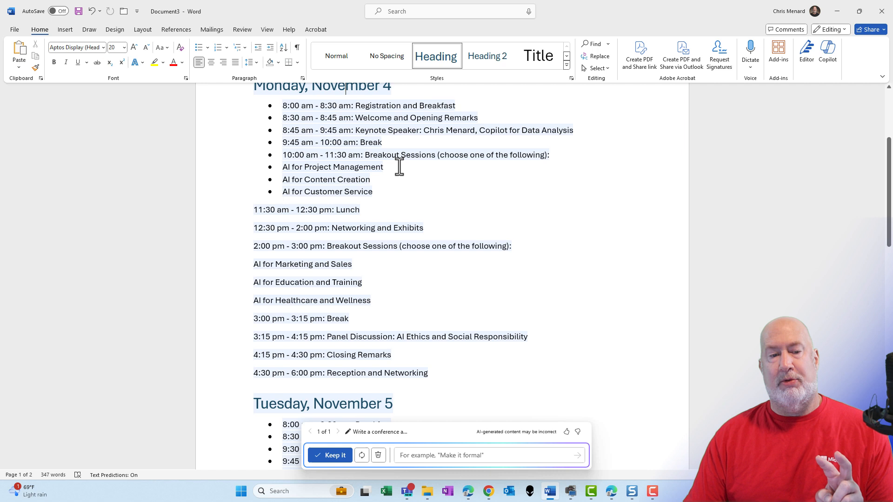
pyautogui.moveTo(404, 165)
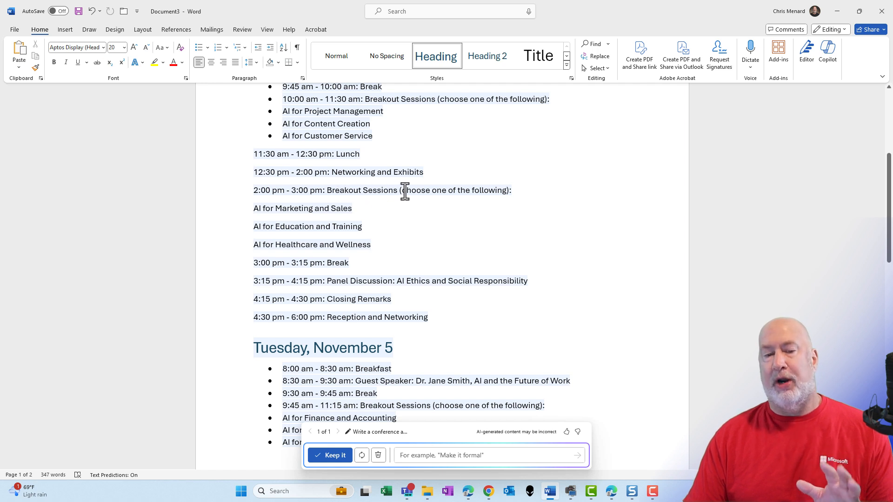
pyautogui.scroll(-3)
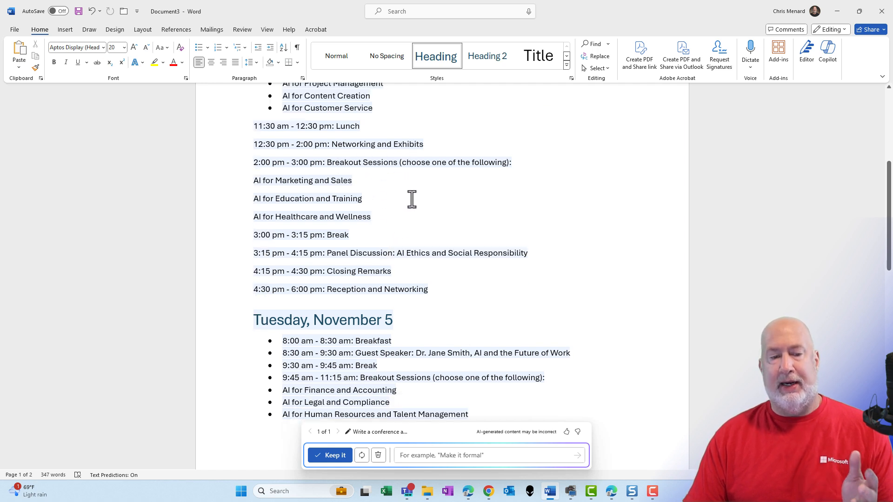
pyautogui.scroll(-3)
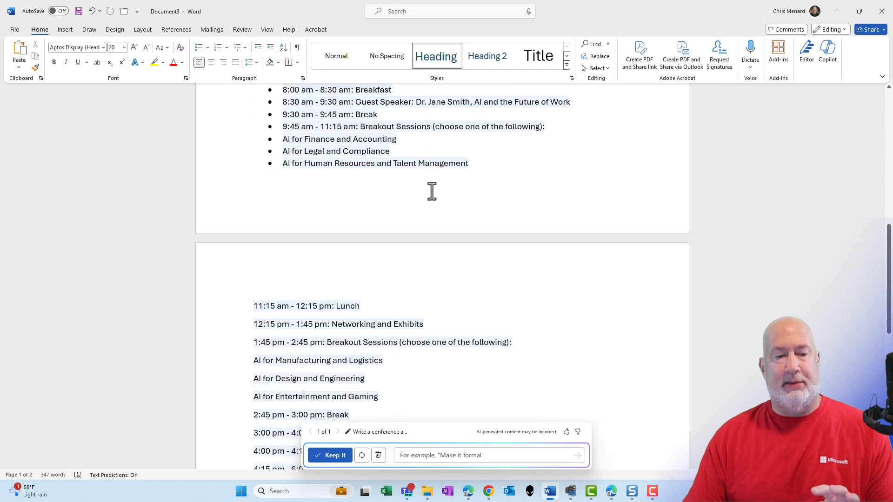
pyautogui.scroll(-3)
pyautogui.write('Make the breakout sessions a Heading 2')
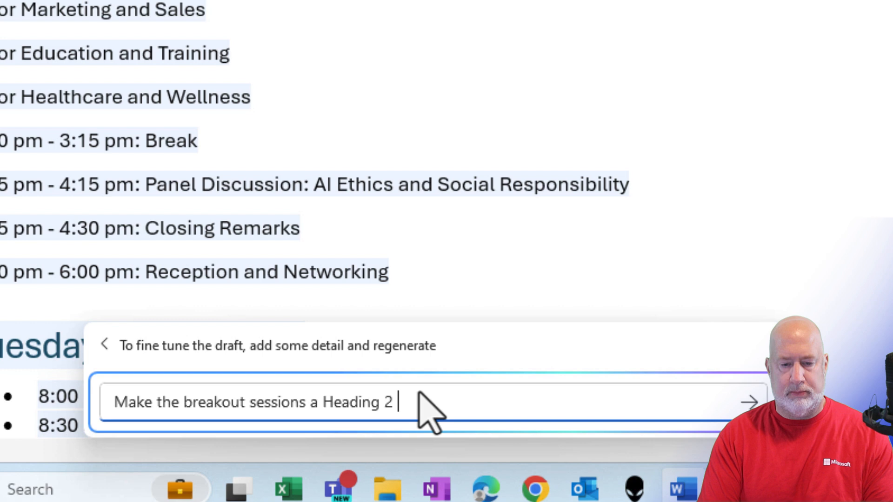
# Ask Copilot to style breakout sessions as Heading 2 and review draft 2 of 2.
pyautogui.write('style')
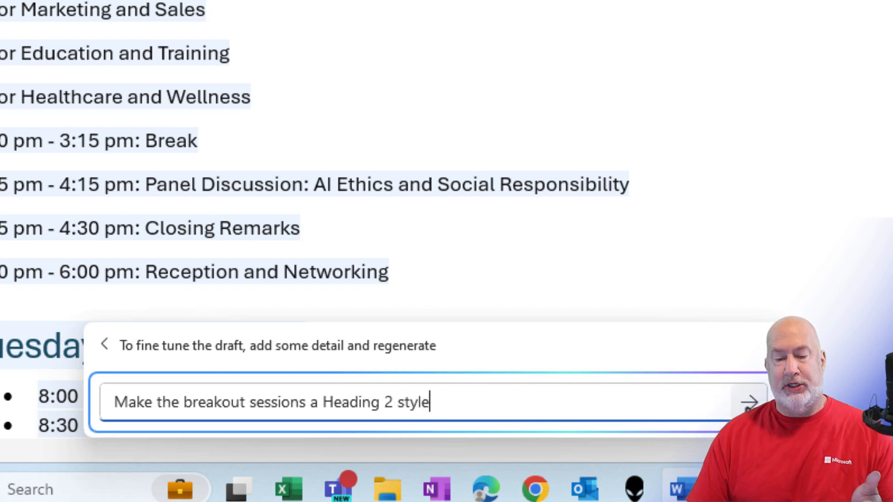
pyautogui.click(750, 403)
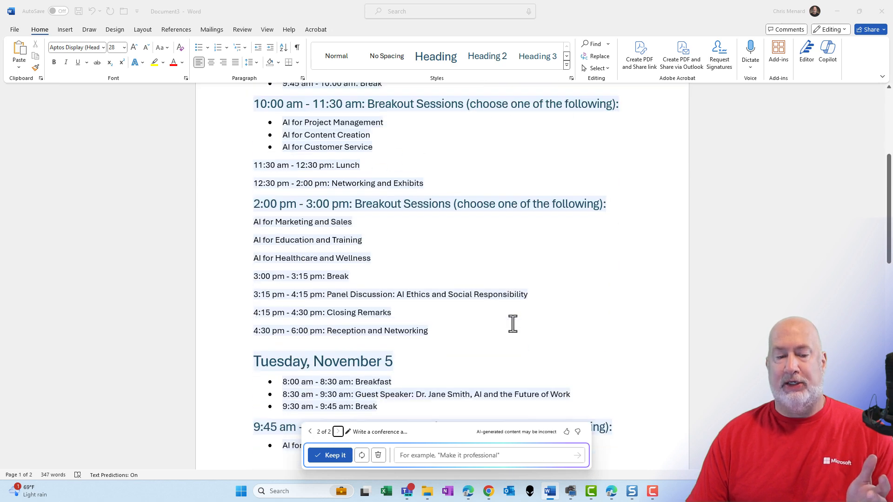
pyautogui.scroll(-3)
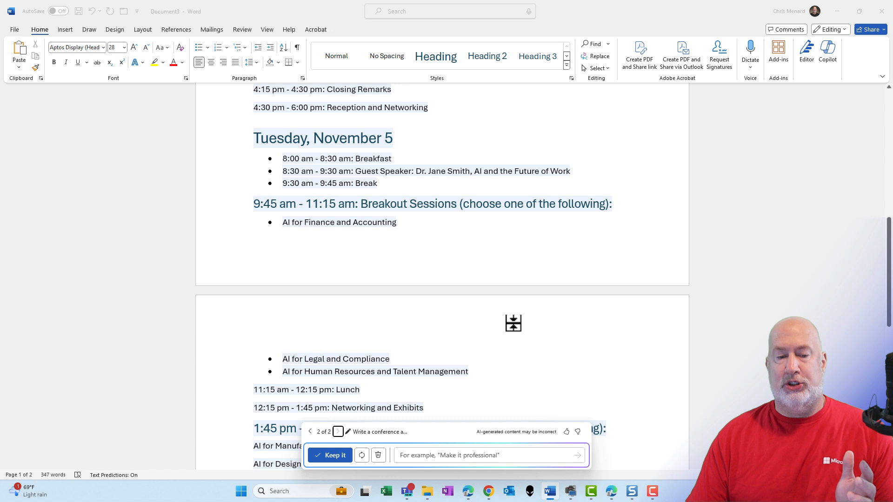
pyautogui.scroll(-3)
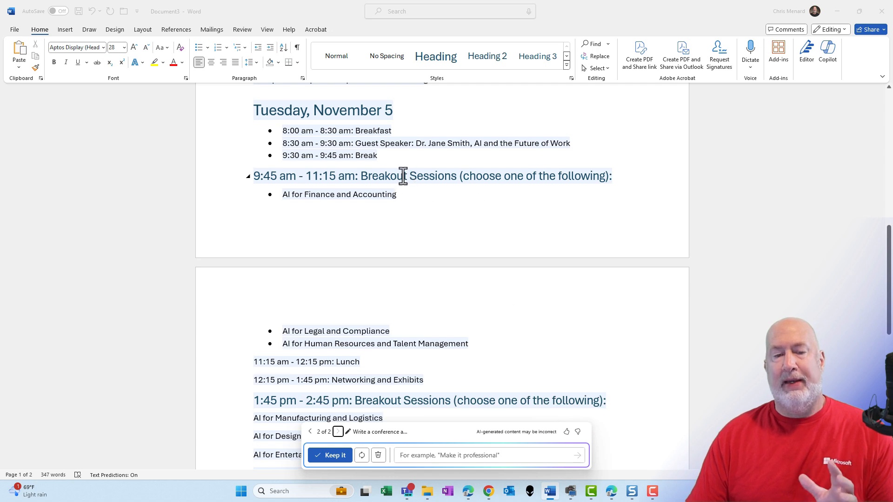
pyautogui.scroll(-3)
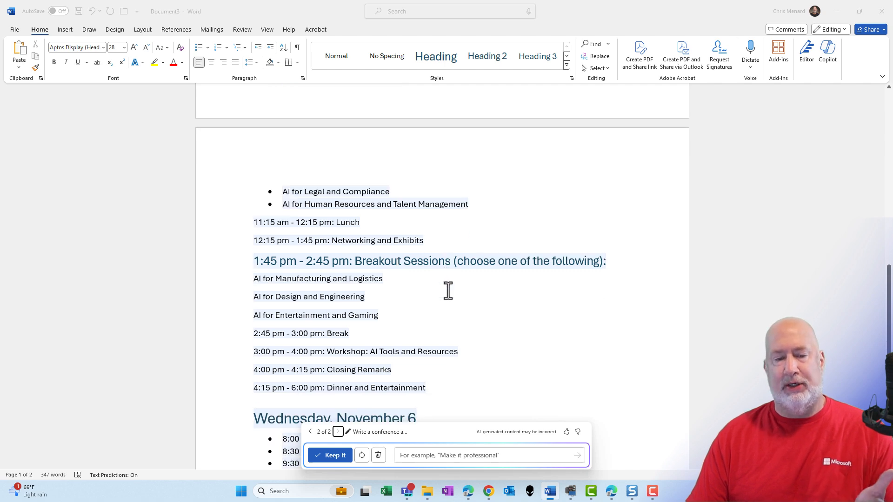
pyautogui.scroll(-3)
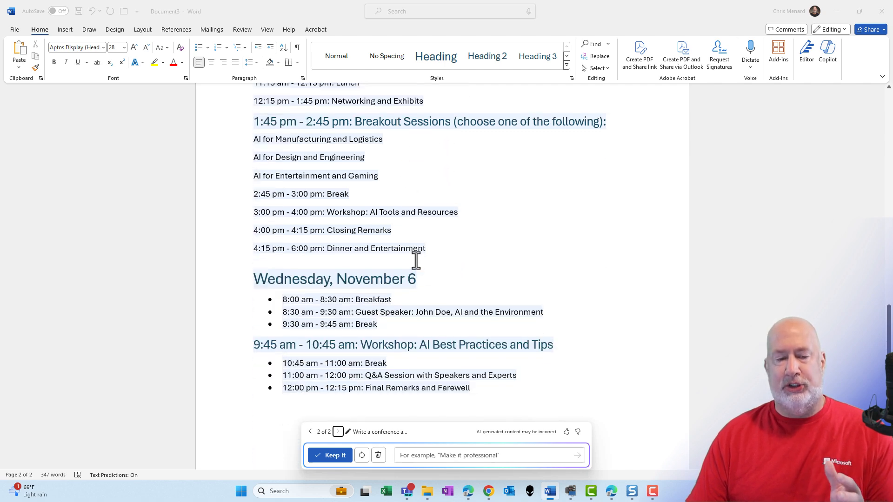
pyautogui.scroll(-3)
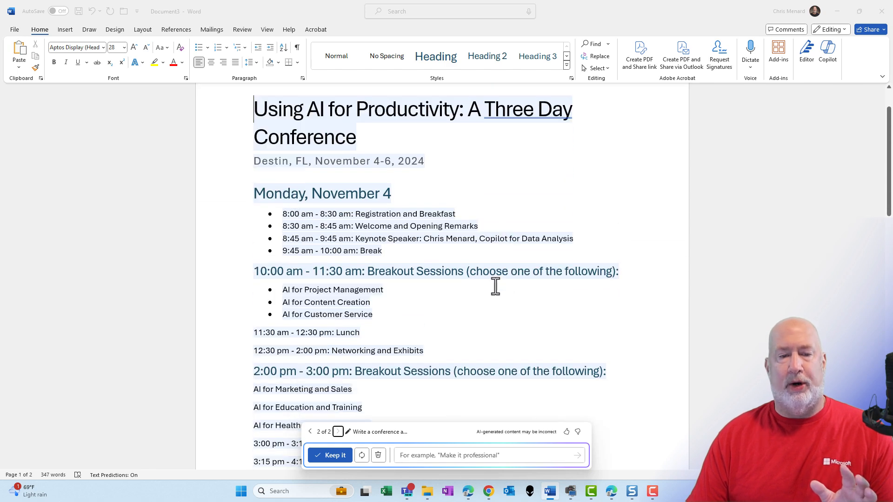
pyautogui.moveTo(424, 352)
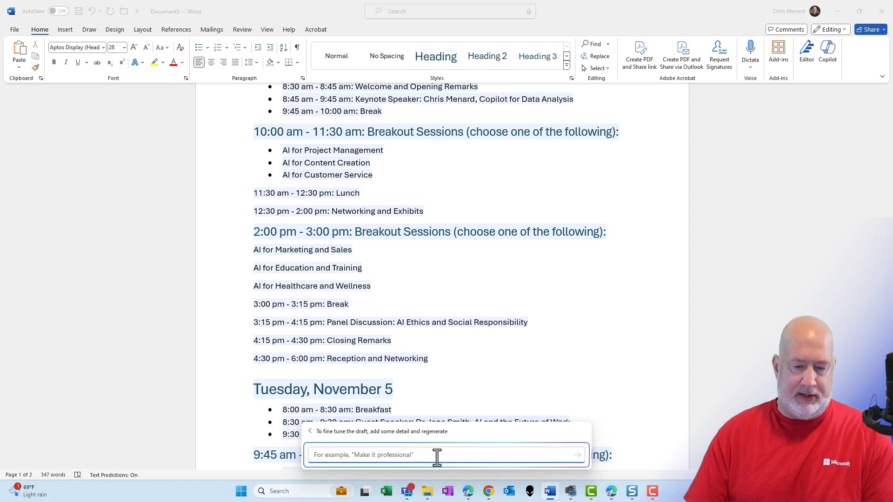
# Request a Tuesday after-hours event and review the draft's 6:00-8:30 pm AI and the Arts entry.
pyautogui.write('Add on Tuesday ad')
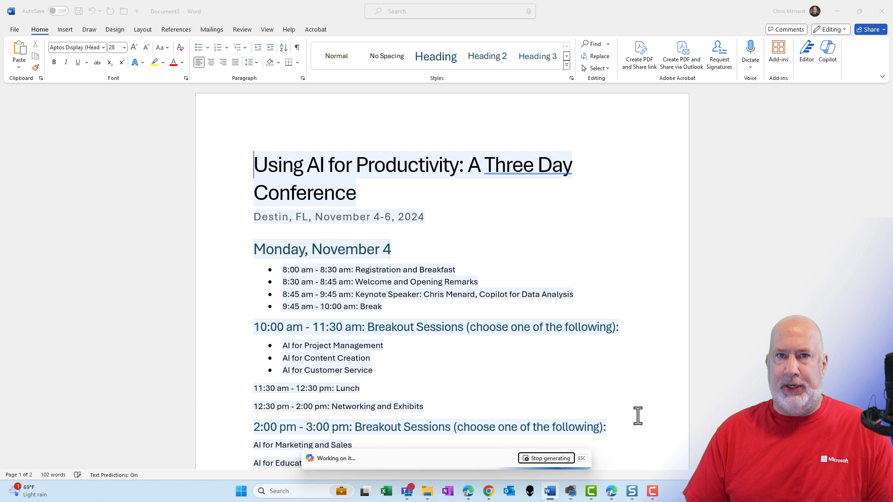
pyautogui.scroll(-3)
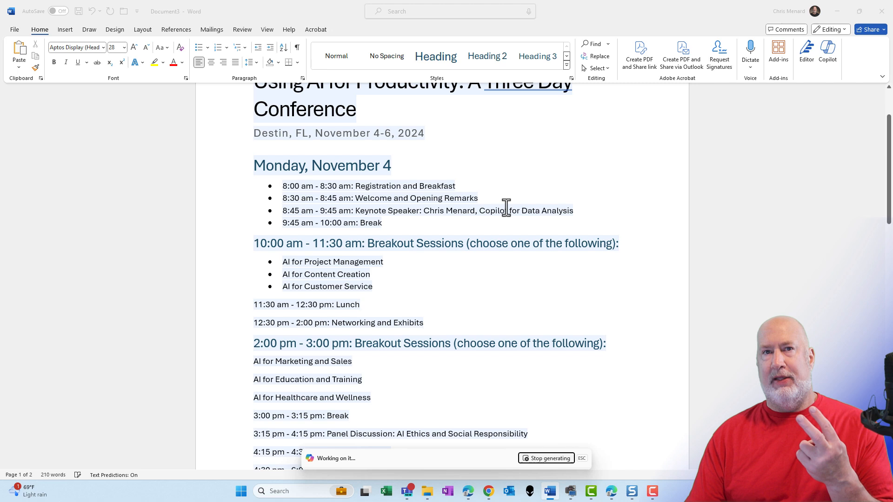
pyautogui.scroll(-3)
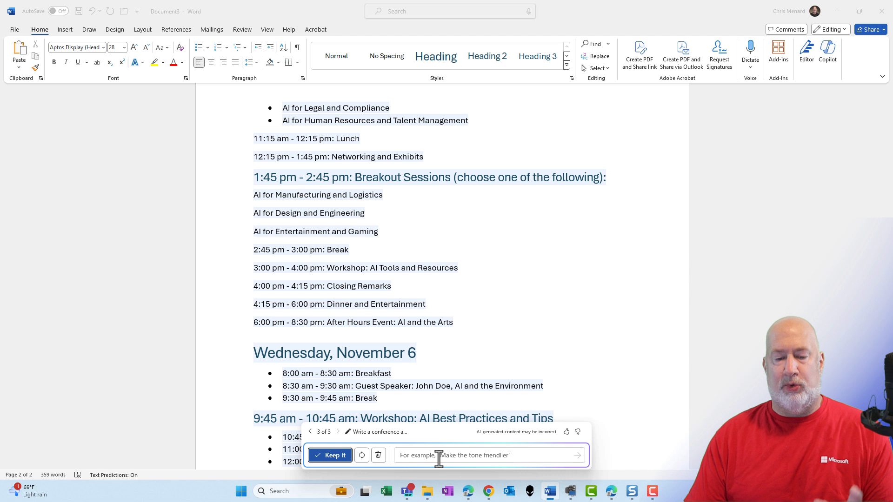
# Ask Copilot: 'Make the after hours event on Tuesday a heading 2'.
pyautogui.click(329, 455)
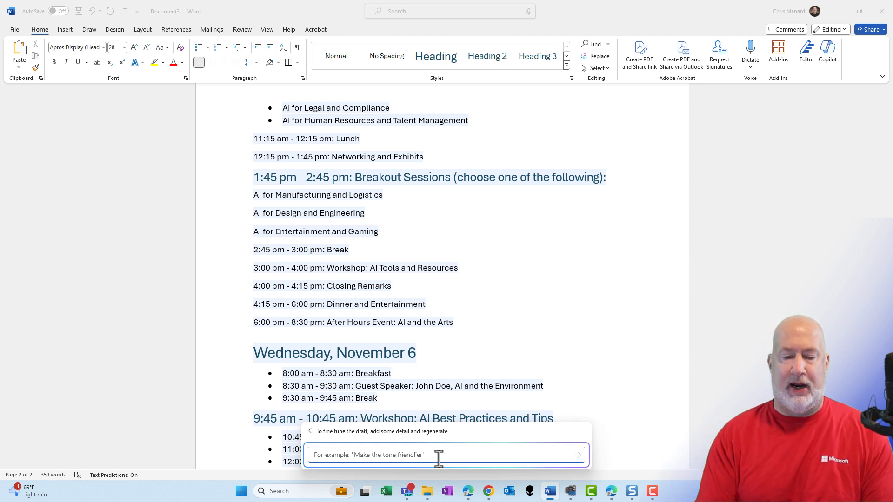
pyautogui.write('Make the after hours event on Tuesday a heading 2')
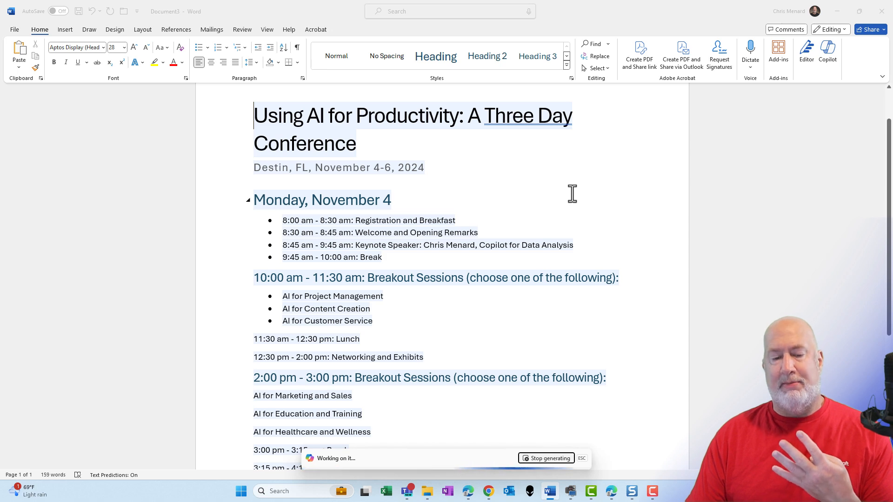
pyautogui.scroll(-3)
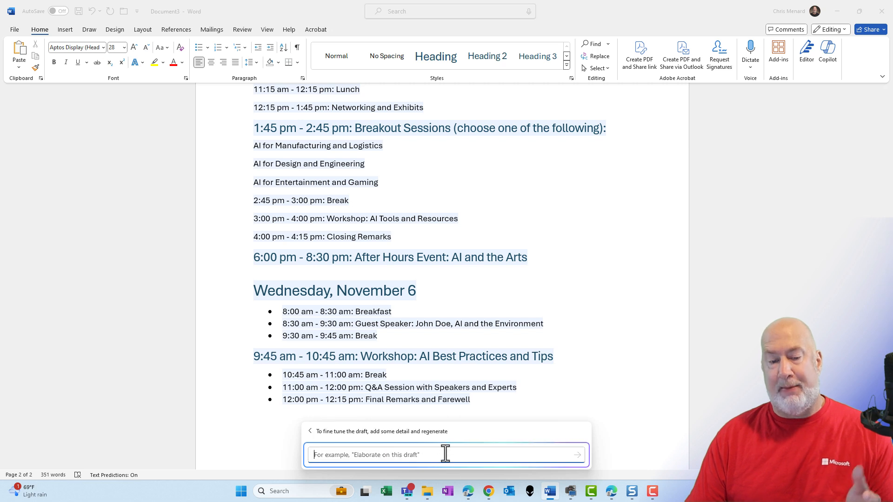
# Submit an 'Add to' request for more detail under Tuesday's After Hours Event.
pyautogui.write('Add to')
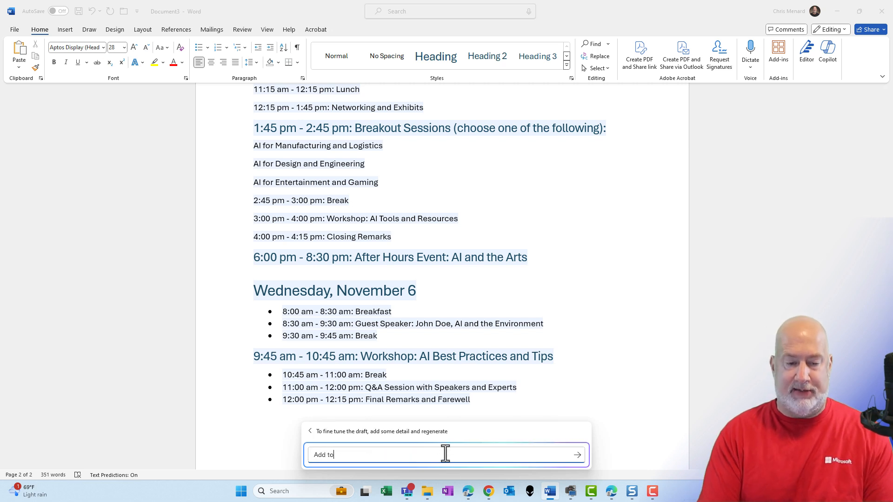
pyautogui.click(576, 454)
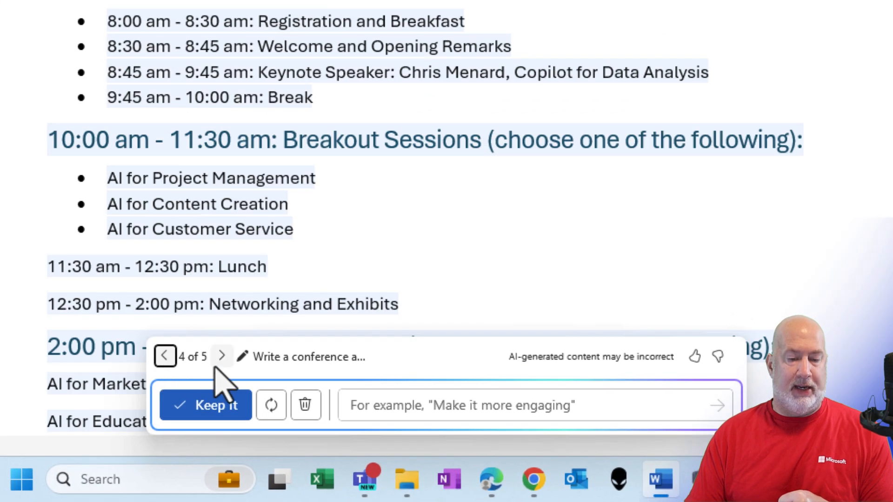
# Keep draft 5 of 5 with the detailed Tuesday After Hours Event and scroll through it.
pyautogui.click(221, 356)
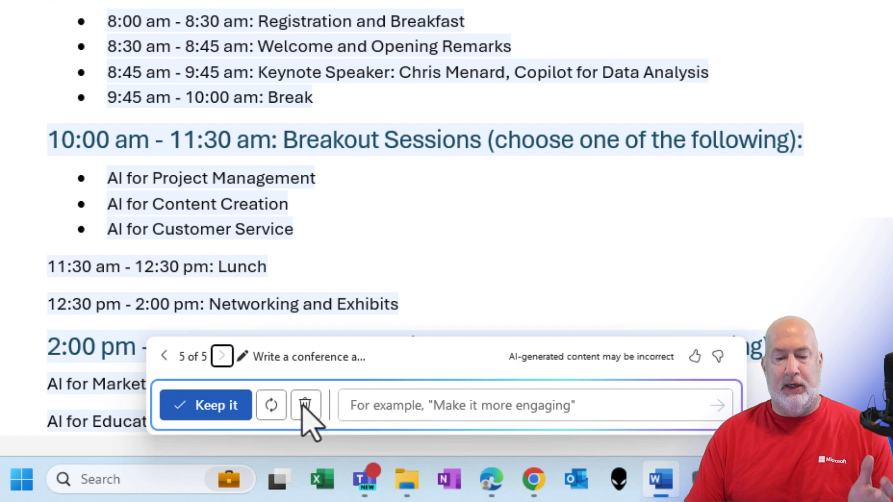
pyautogui.moveTo(306, 405)
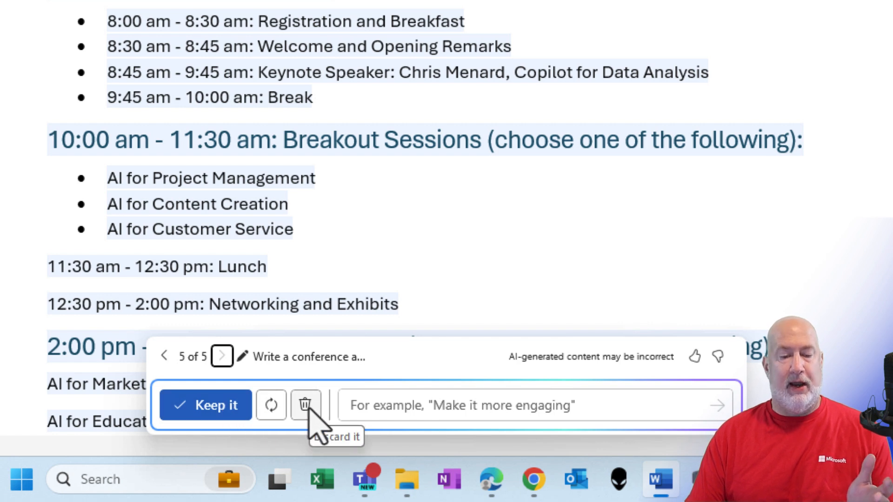
pyautogui.moveTo(271, 405)
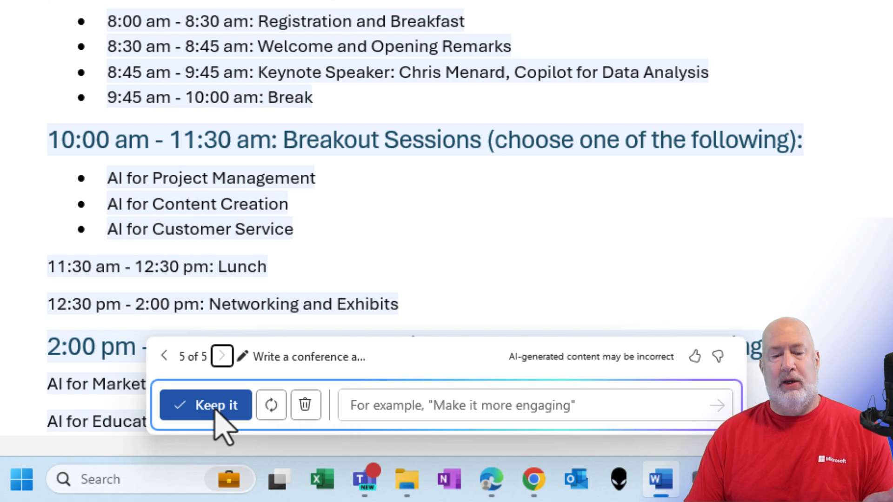
pyautogui.click(205, 405)
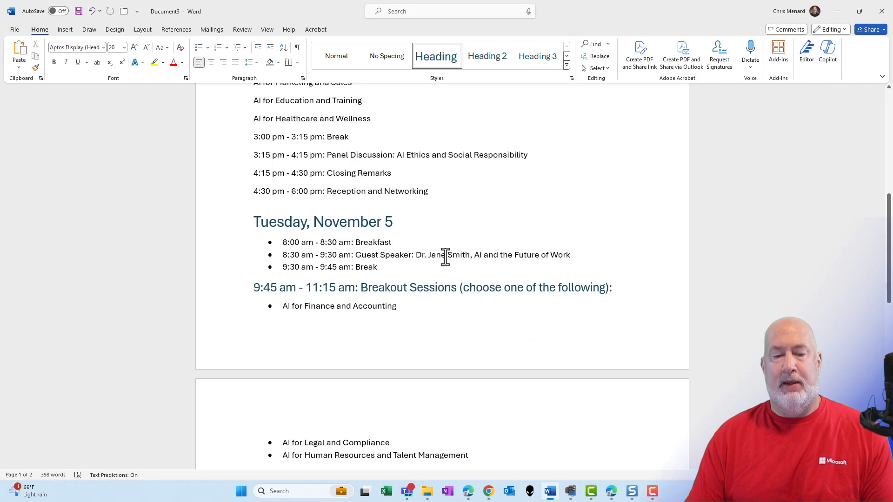
pyautogui.scroll(-3)
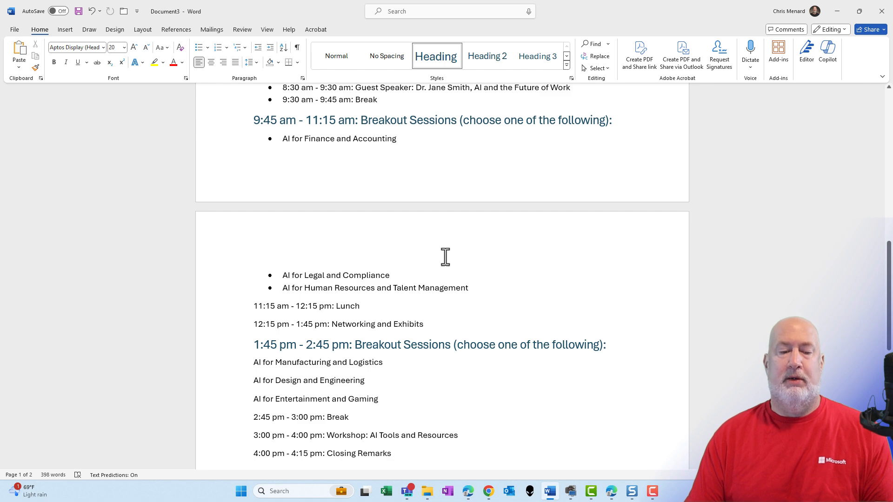
pyautogui.scroll(-3)
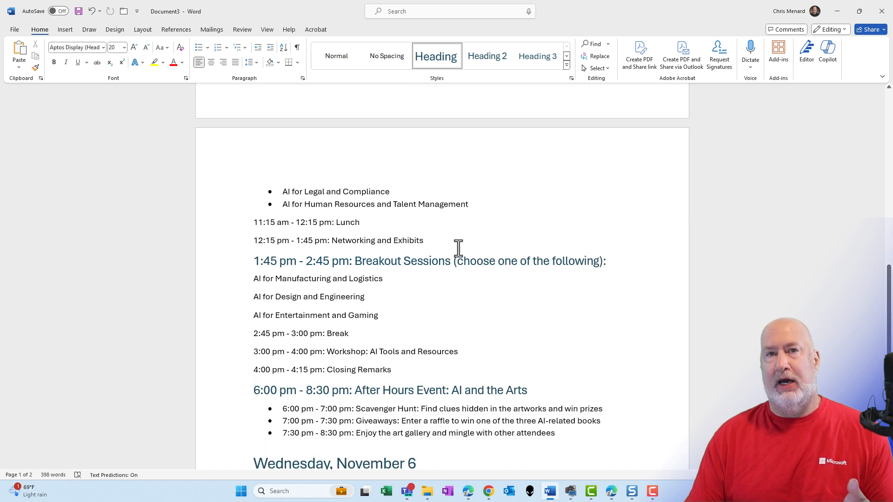
pyautogui.scroll(-3)
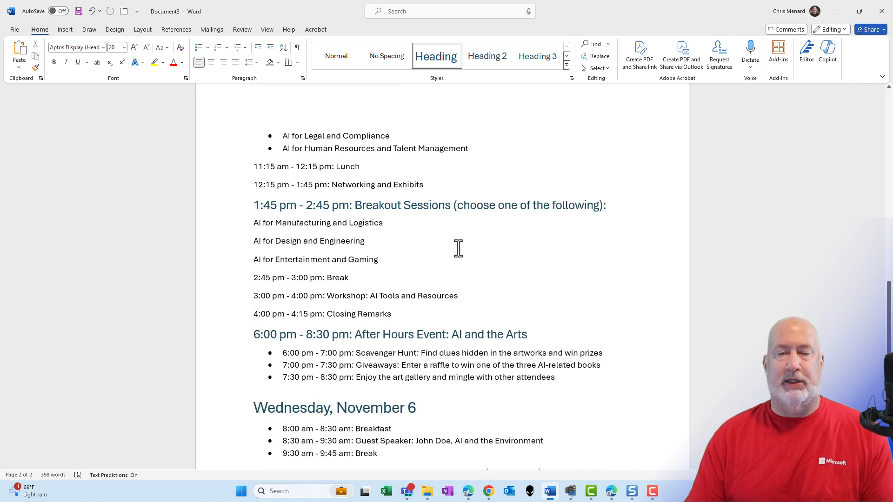